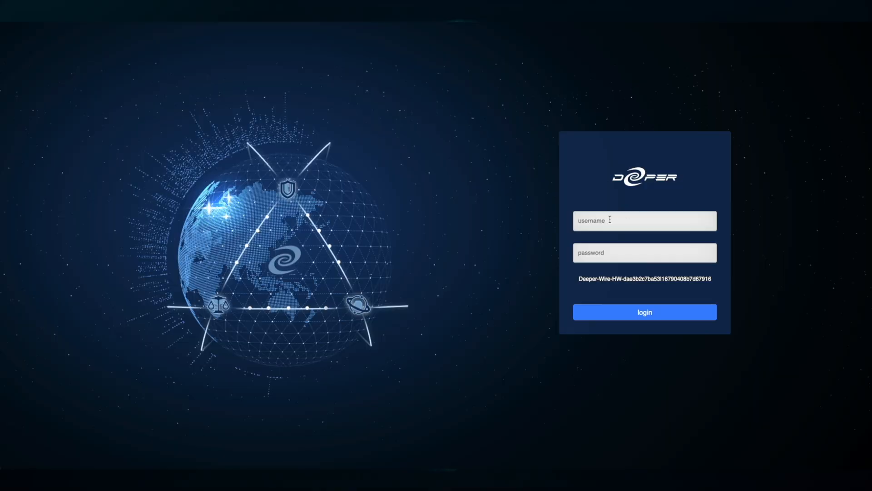
{"action": "left_click", "coordinate": [645, 312]}
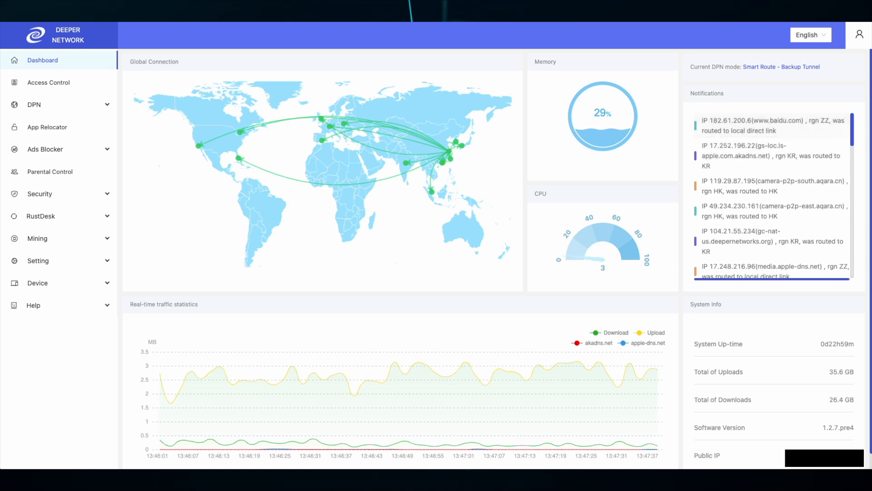
{"action": "left_click", "coordinate": [706, 303]}
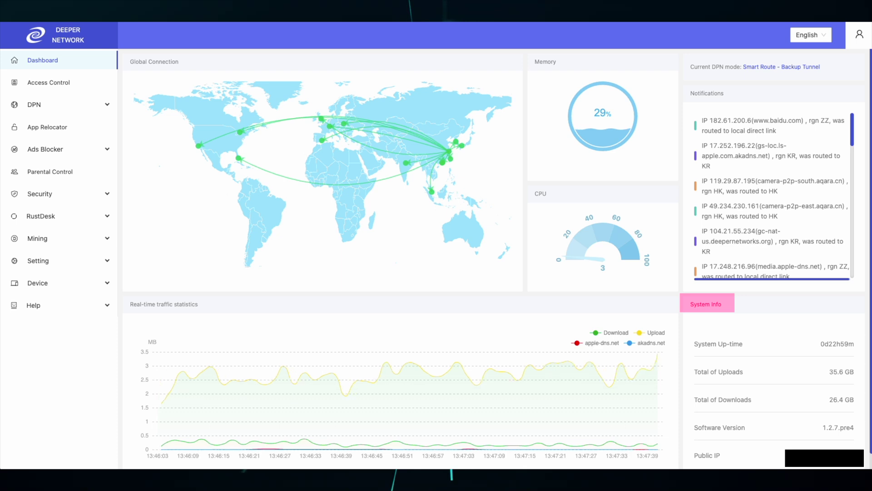
{"action": "left_click", "coordinate": [706, 302]}
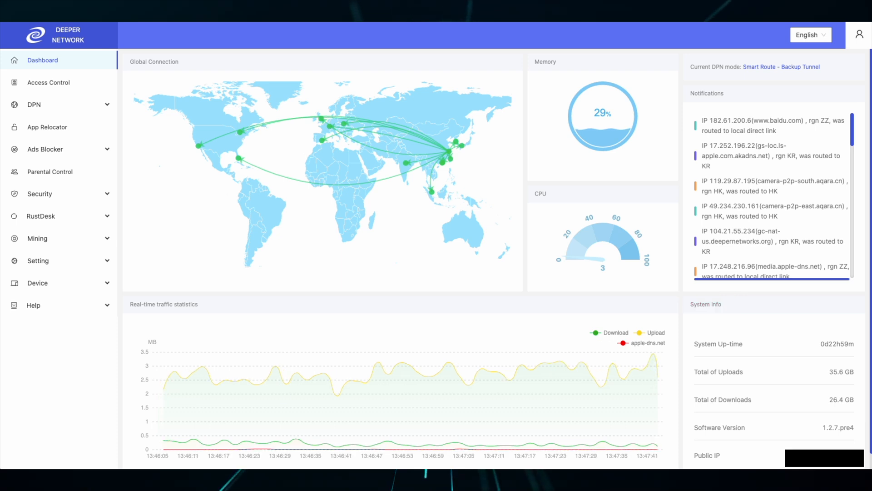